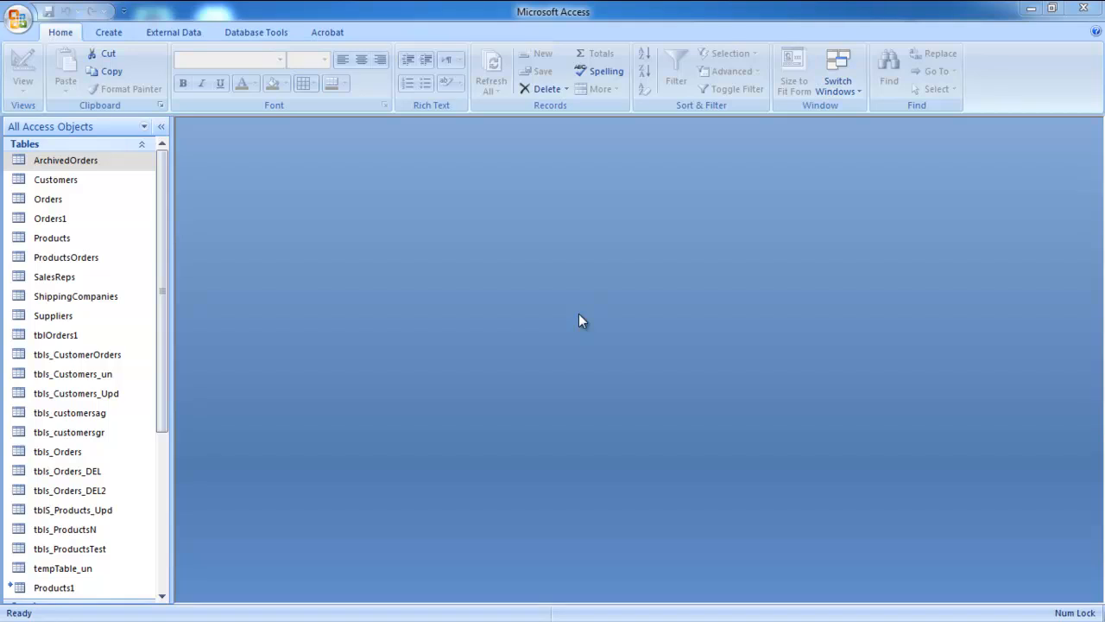
# - Open the Orders table from the navigation pane to view its order records
pyautogui.click(48, 199)
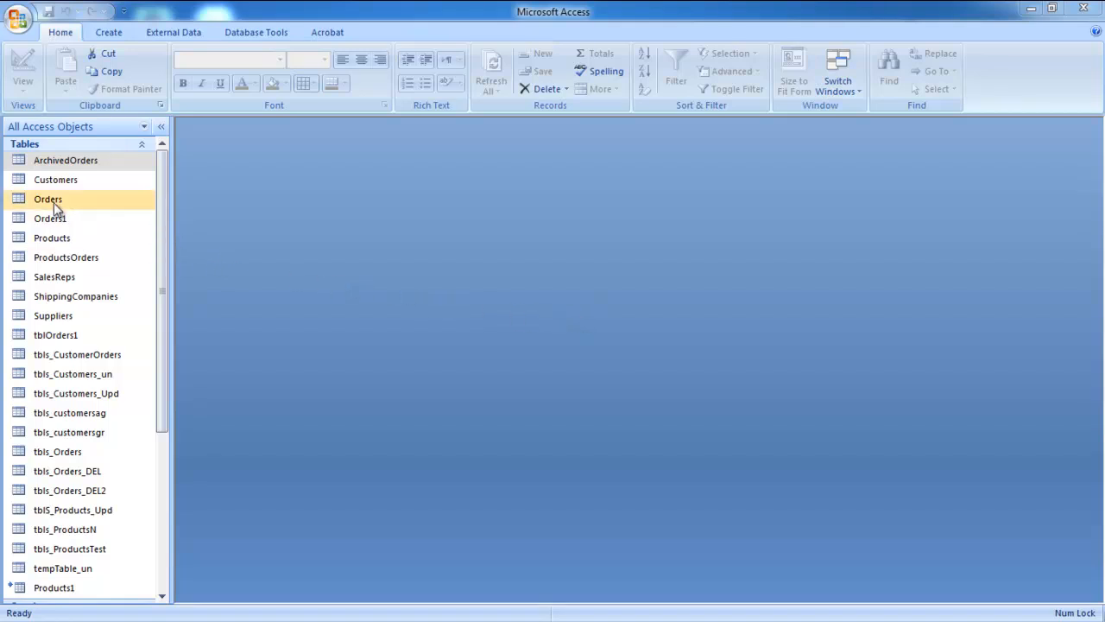
pyautogui.doubleClick(49, 198)
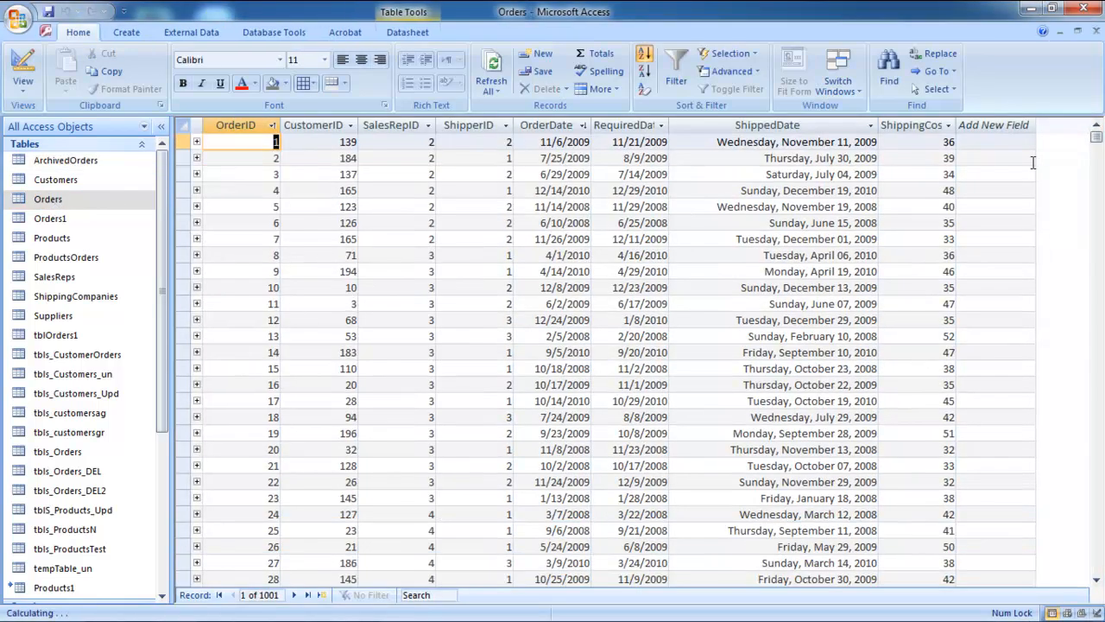
# - Switch the Orders table to Design View and select the OrderDate field to show its properties
pyautogui.click(24, 69)
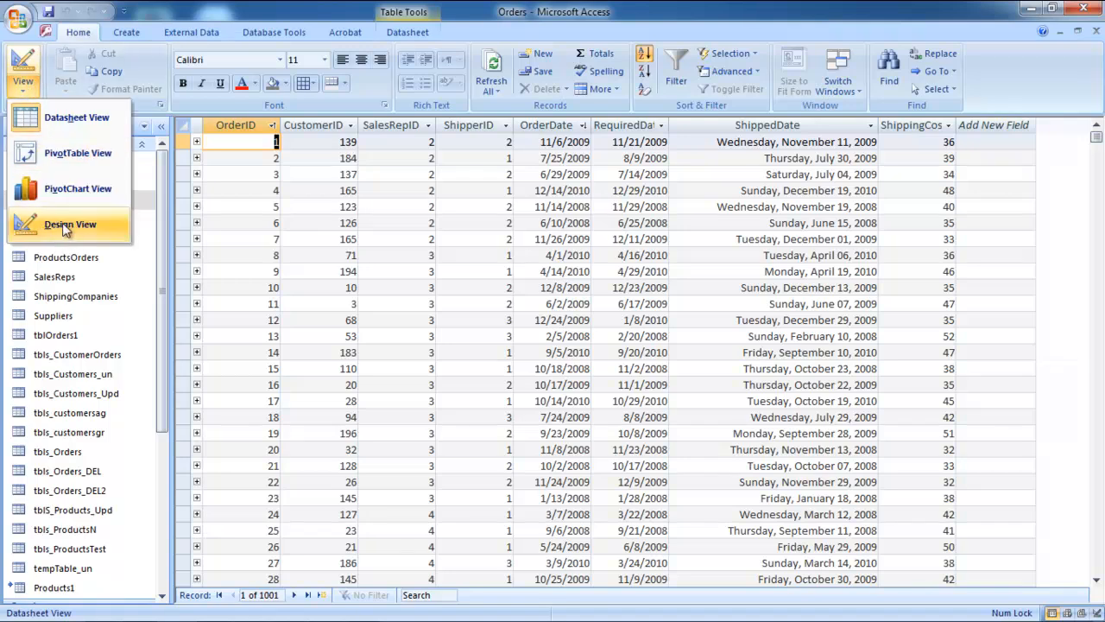
pyautogui.click(69, 225)
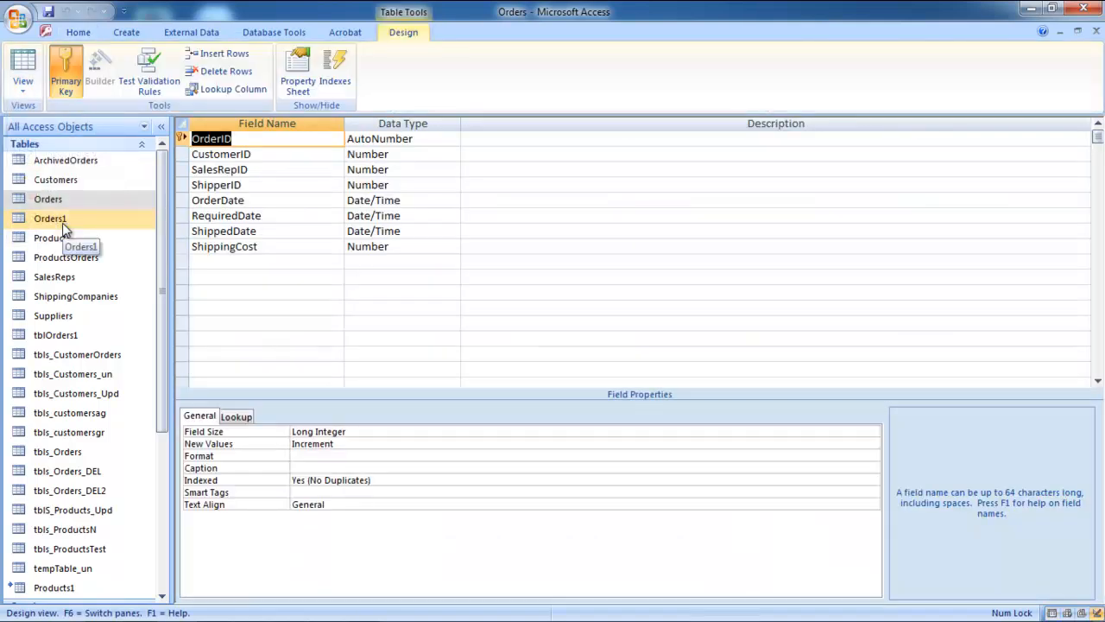
pyautogui.click(48, 218)
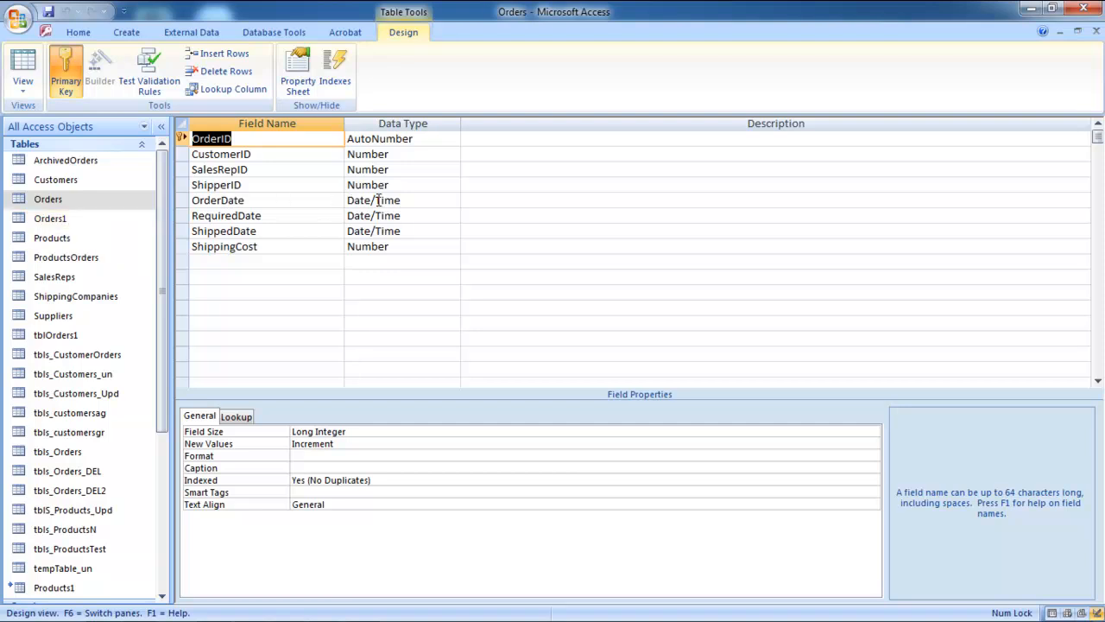
pyautogui.click(397, 200)
pyautogui.write('m/d/yyyy')
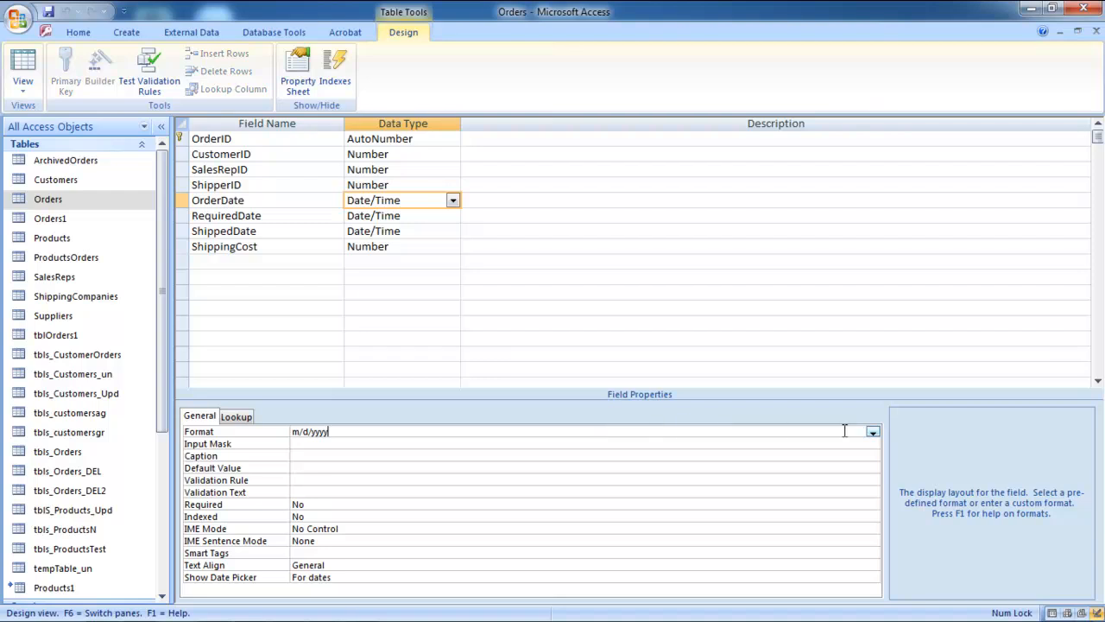
# - Set OrderDate's format to General Date, save the table, and return to Datasheet View
pyautogui.click(874, 431)
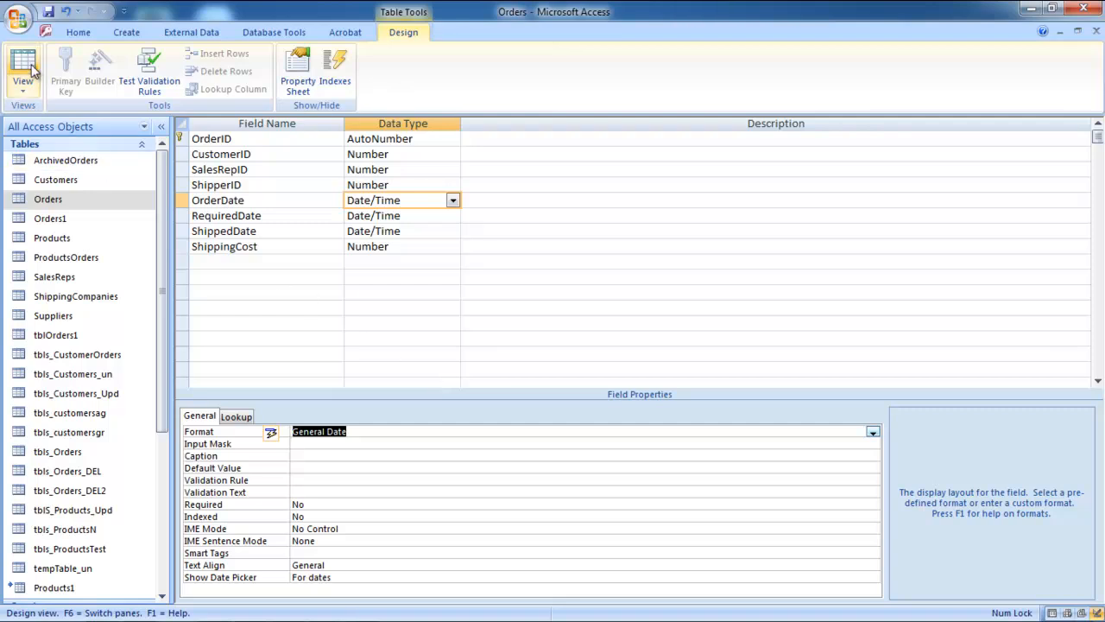
pyautogui.click(23, 69)
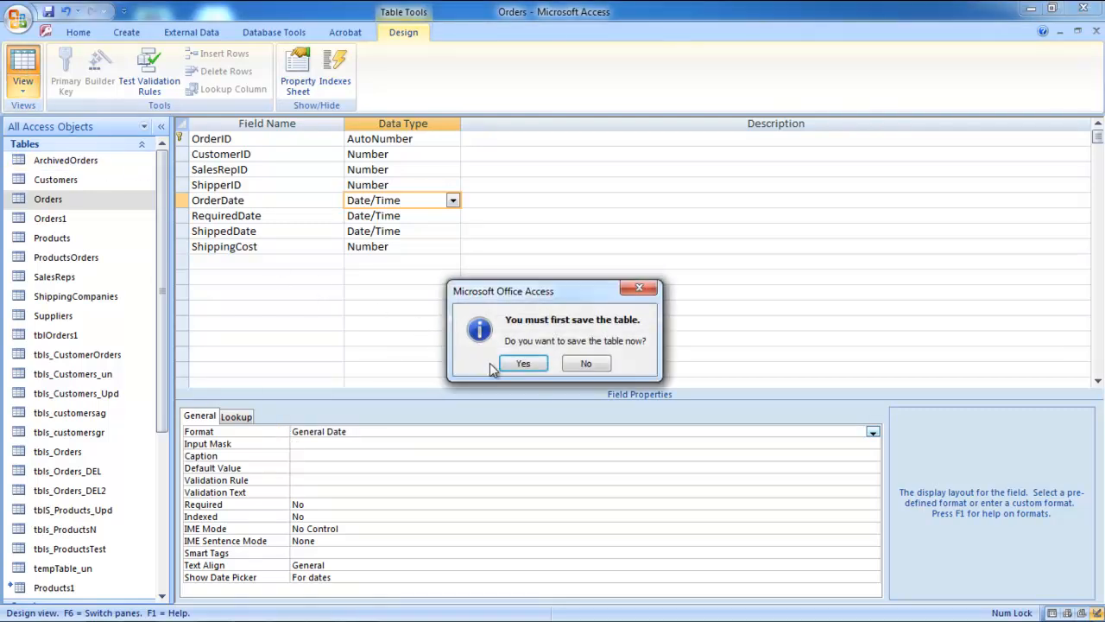
pyautogui.moveTo(501, 370)
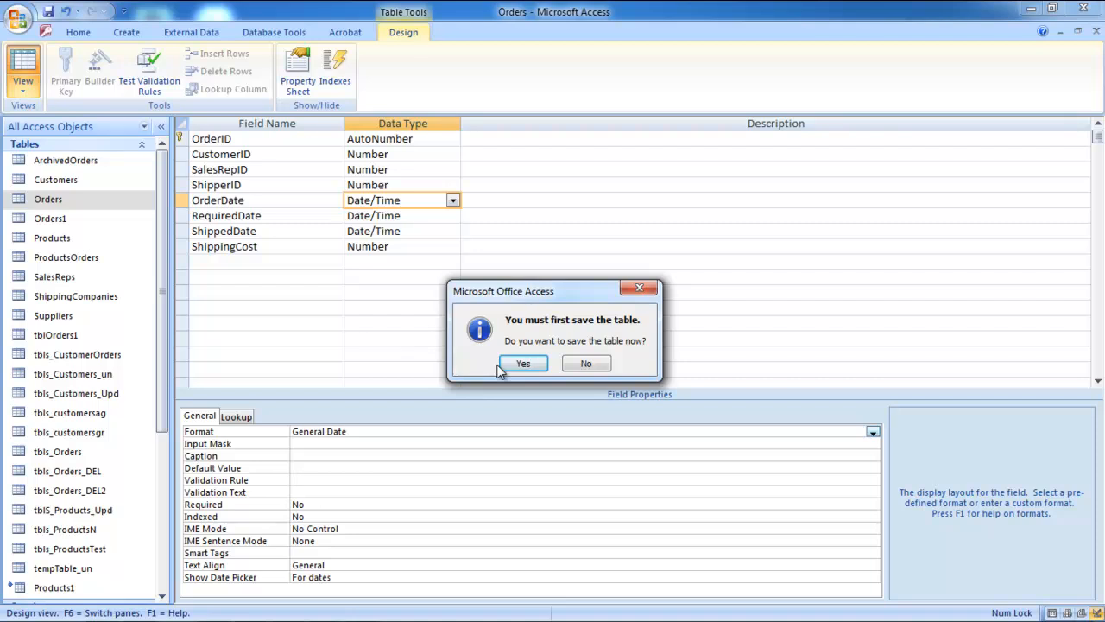
pyautogui.click(522, 362)
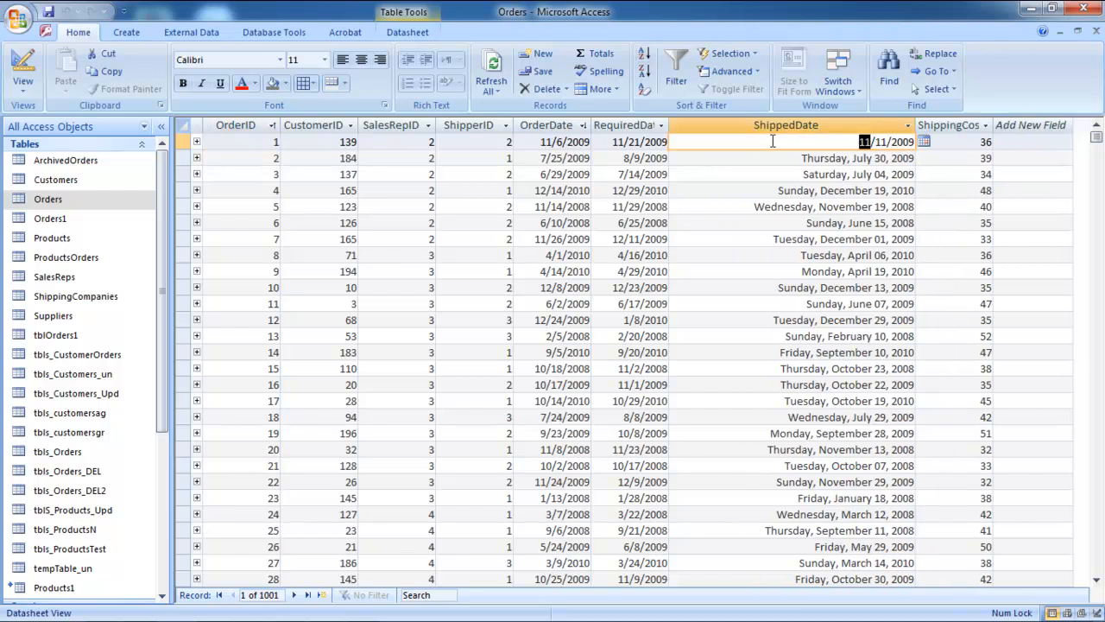
# - Enter the time 4:35 before 11/11/2009 in the first order's ShippedDate cell
pyautogui.write('4')
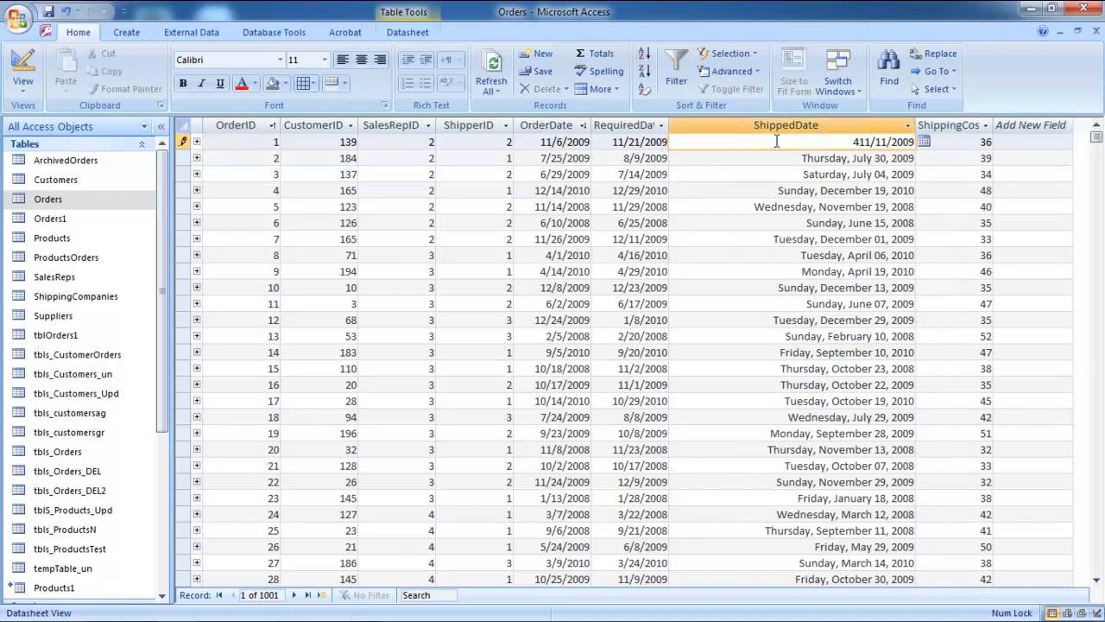
pyautogui.write('4:35')
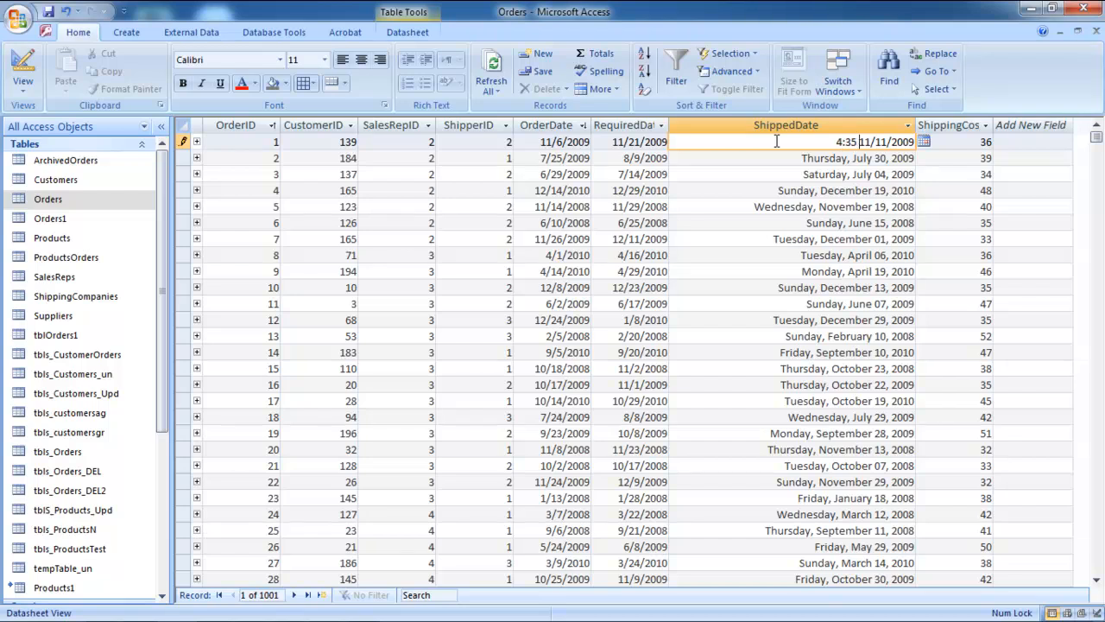